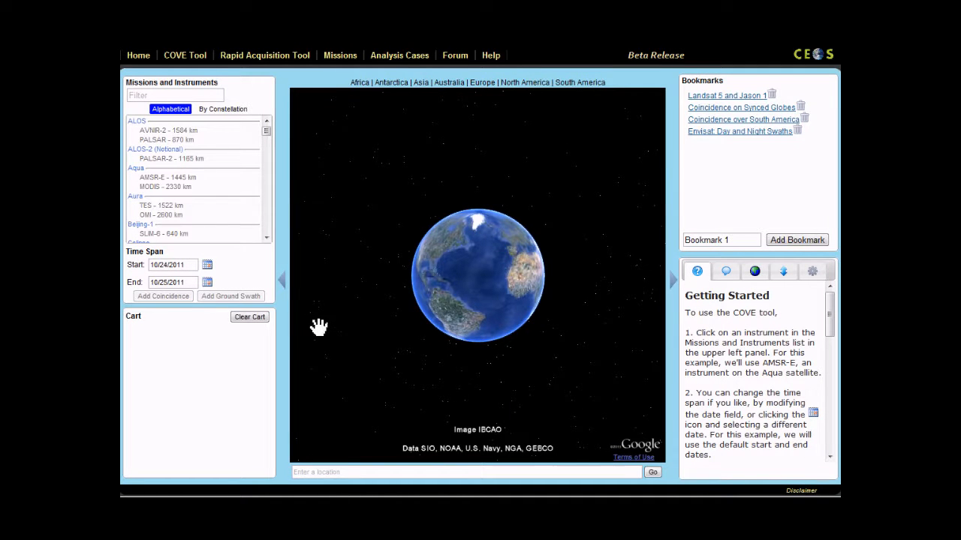
Select ALOS-2 PALSAR-2 and add its ground swaths, drawn in red worldwide.
click(171, 159)
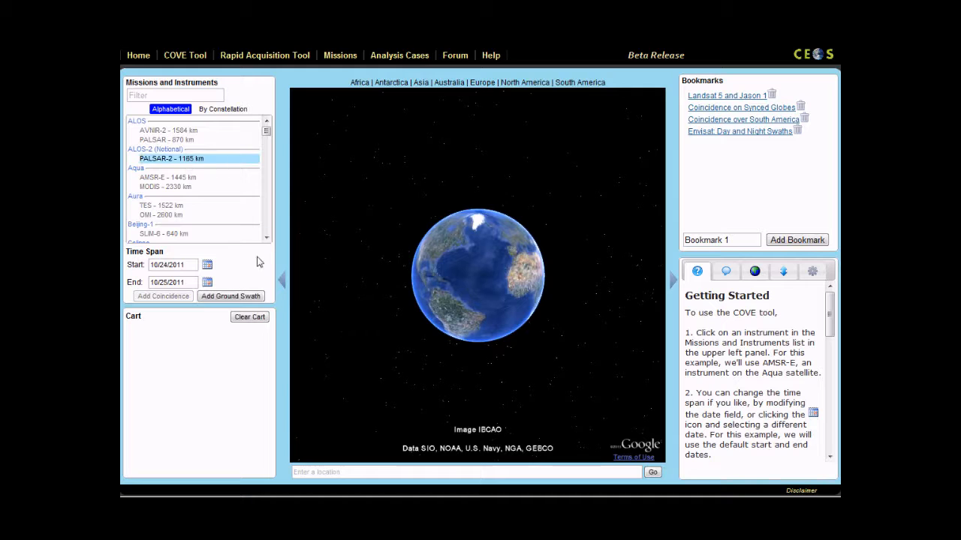
click(230, 296)
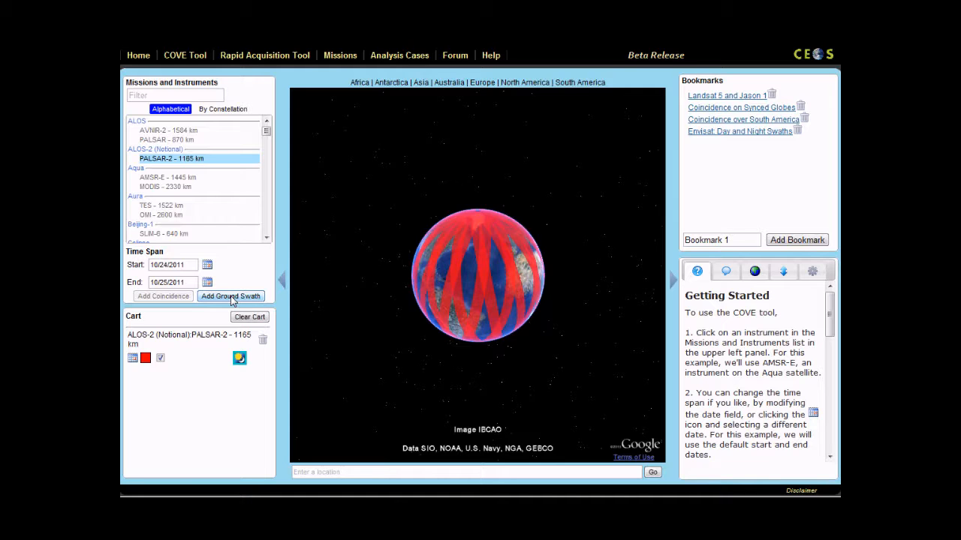
mouse_move(430, 267)
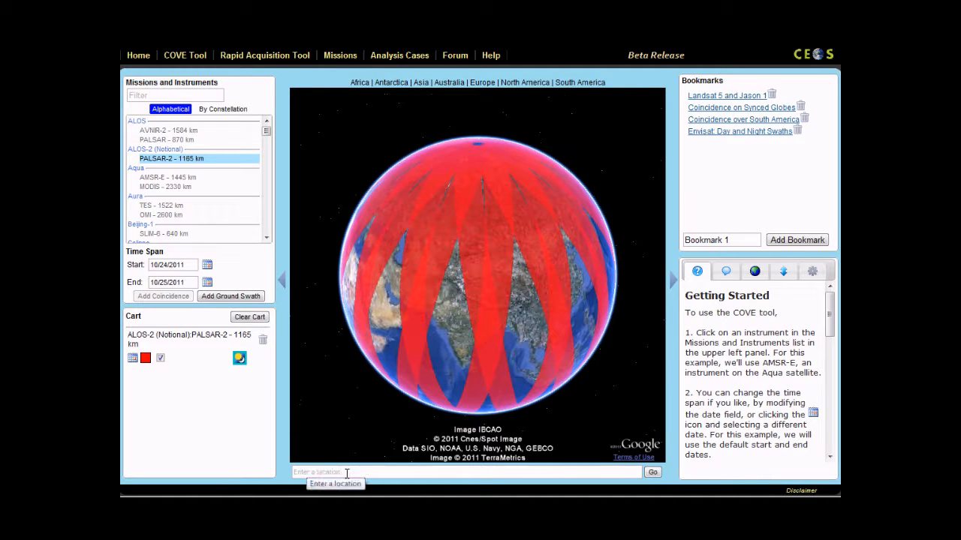
Search for California, inspect a PALSAR-2 swath's pass time and solar angles, then zoom out.
text(15)
text(california)
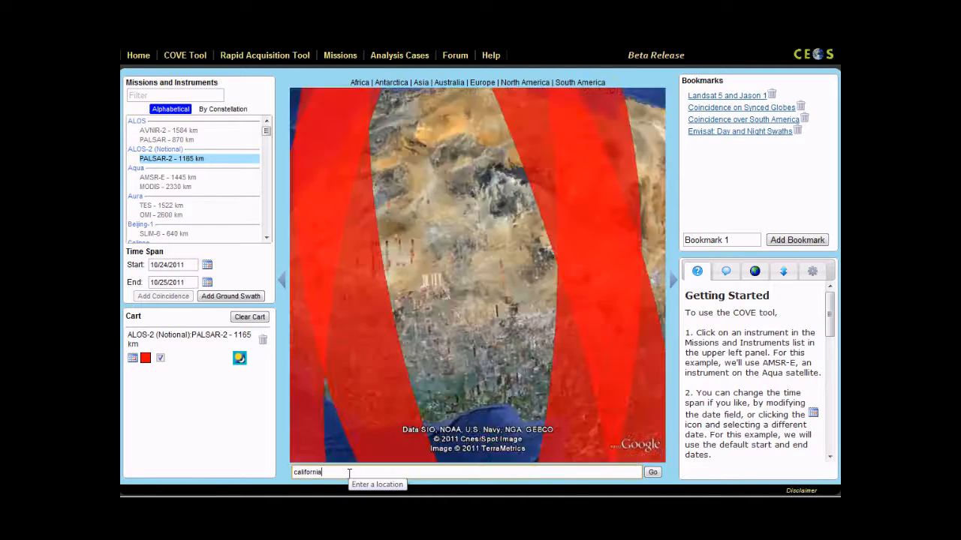
click(652, 473)
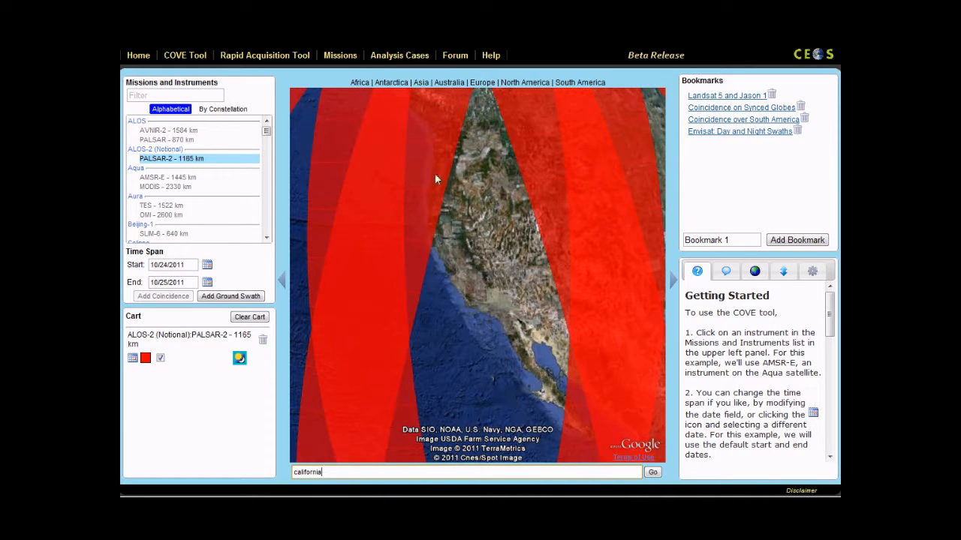
click(427, 165)
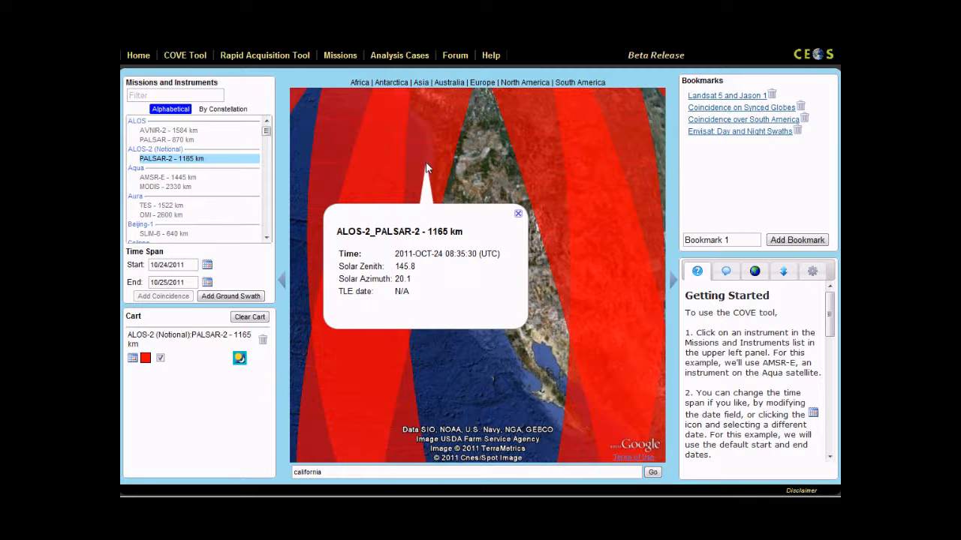
click(518, 214)
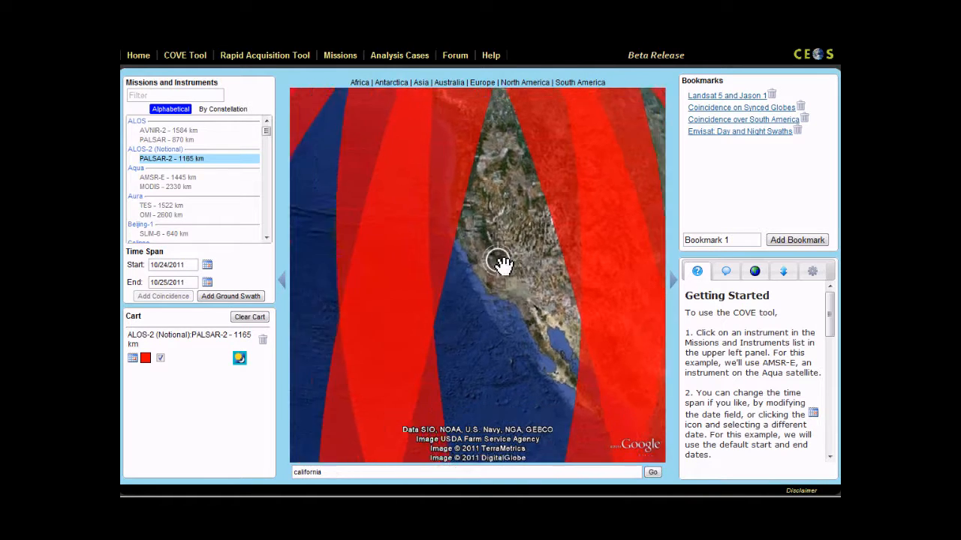
scroll(down, 3)
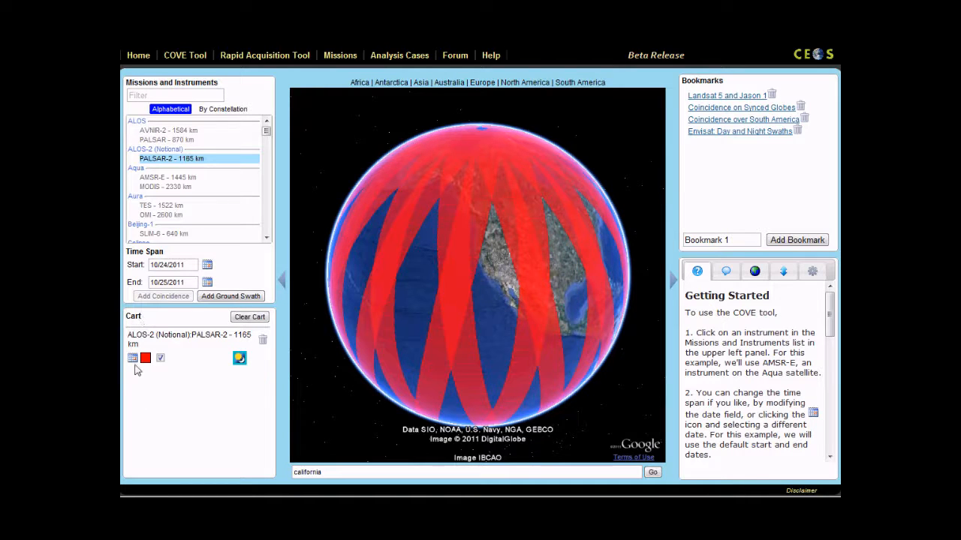
Recolour the PALSAR-2 cart item's swaths green.
click(133, 358)
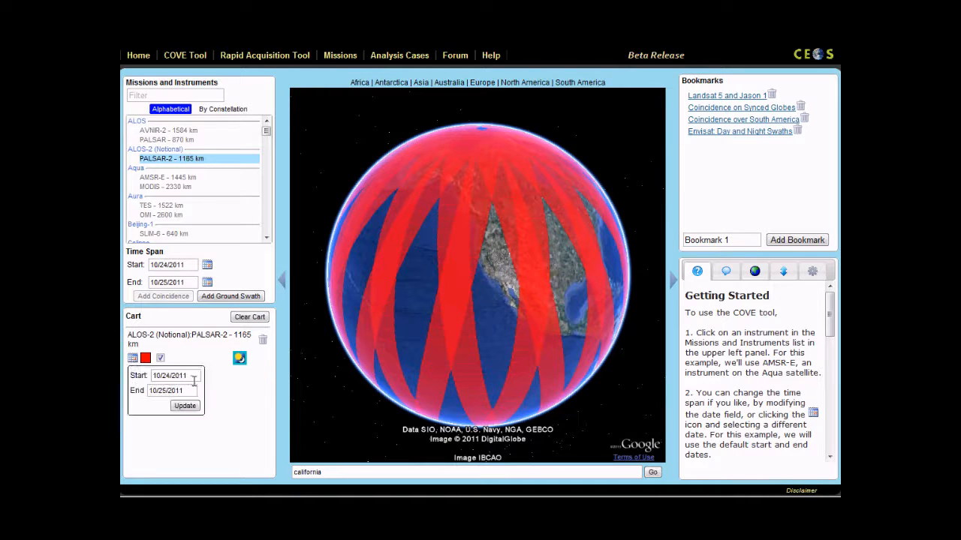
click(145, 358)
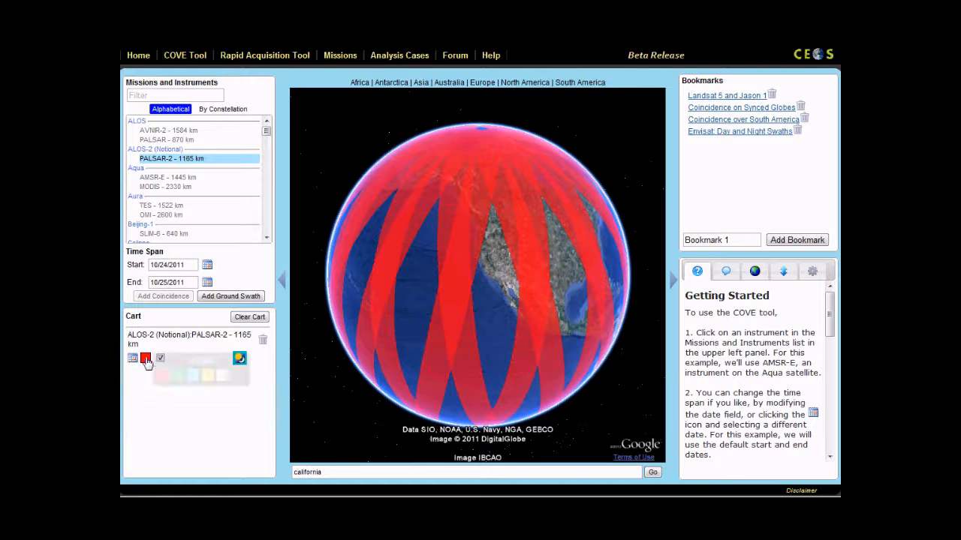
click(159, 373)
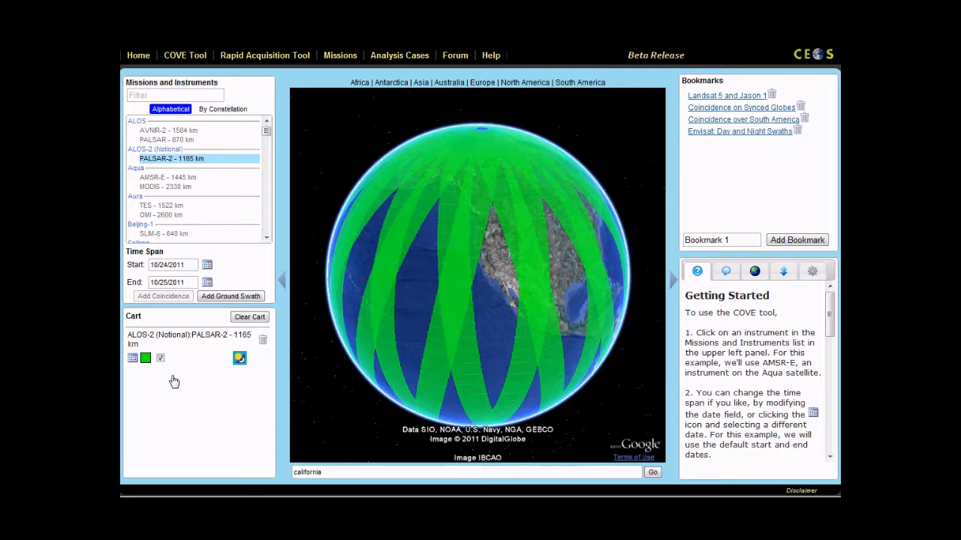
Toggle swath visibility, then show only the night-time passes.
click(160, 358)
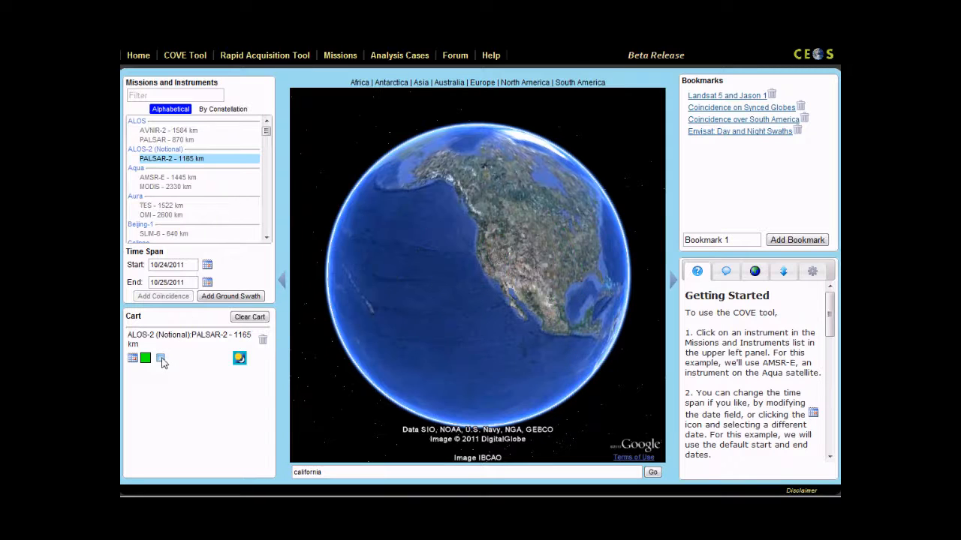
click(161, 358)
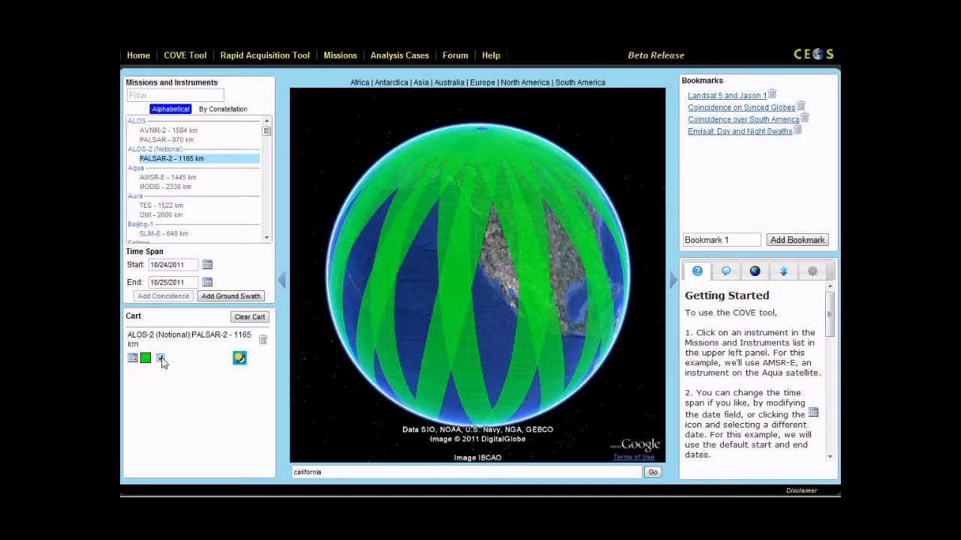
click(159, 357)
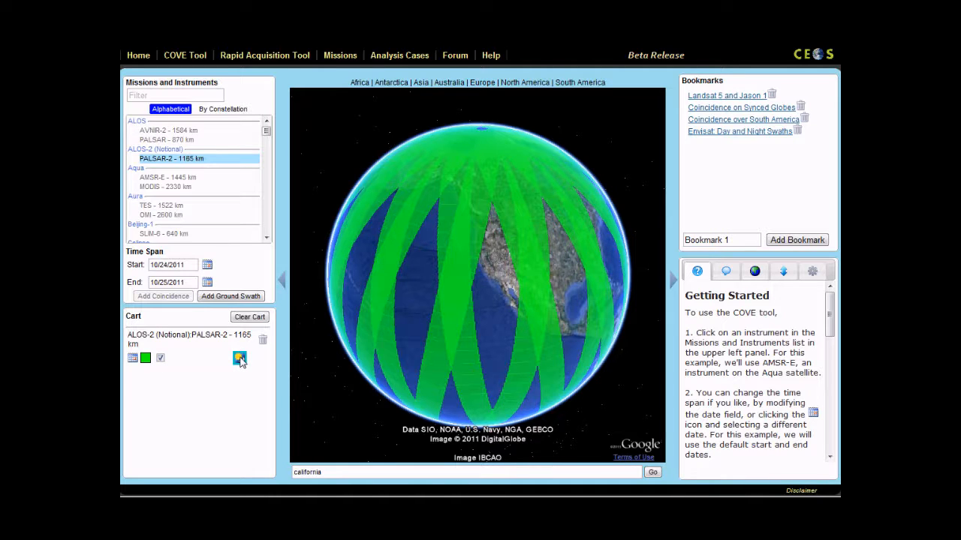
click(238, 358)
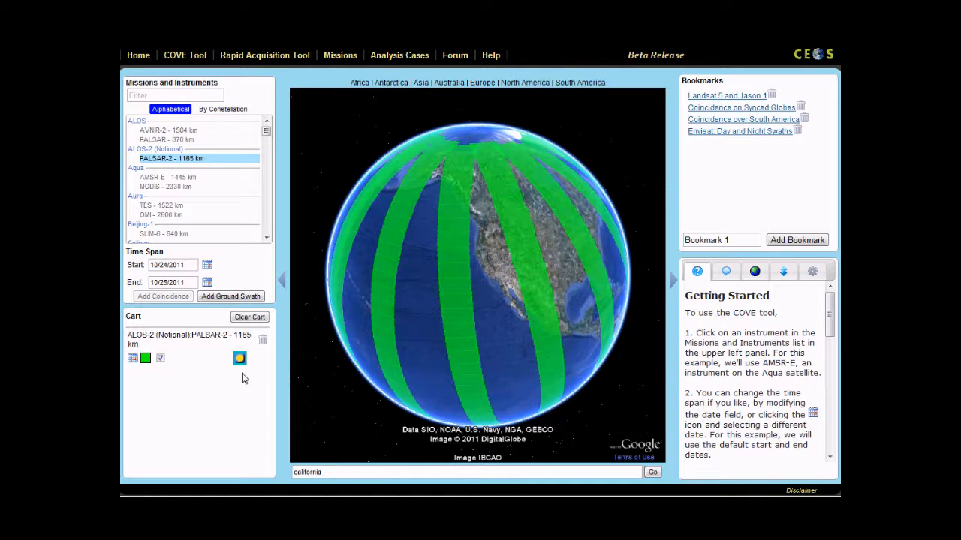
click(239, 357)
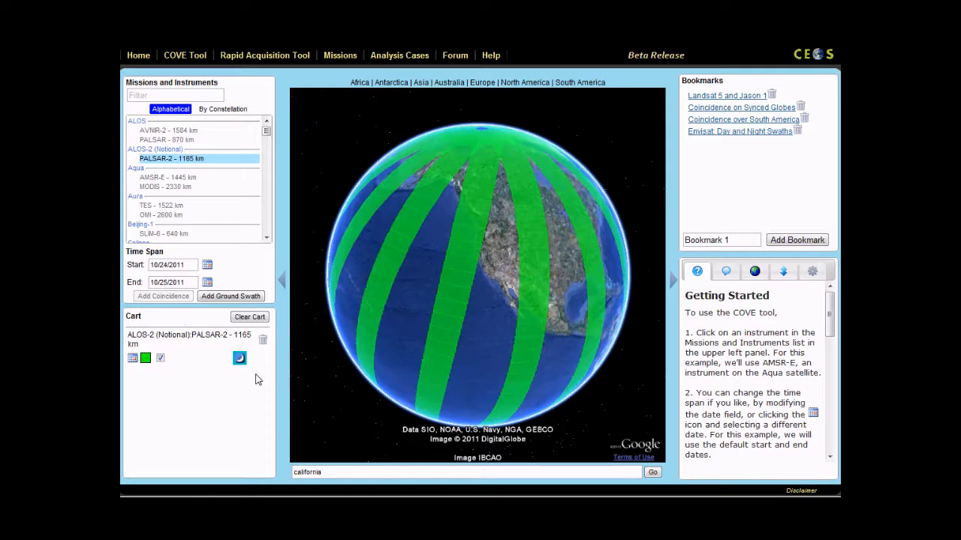
mouse_move(262, 340)
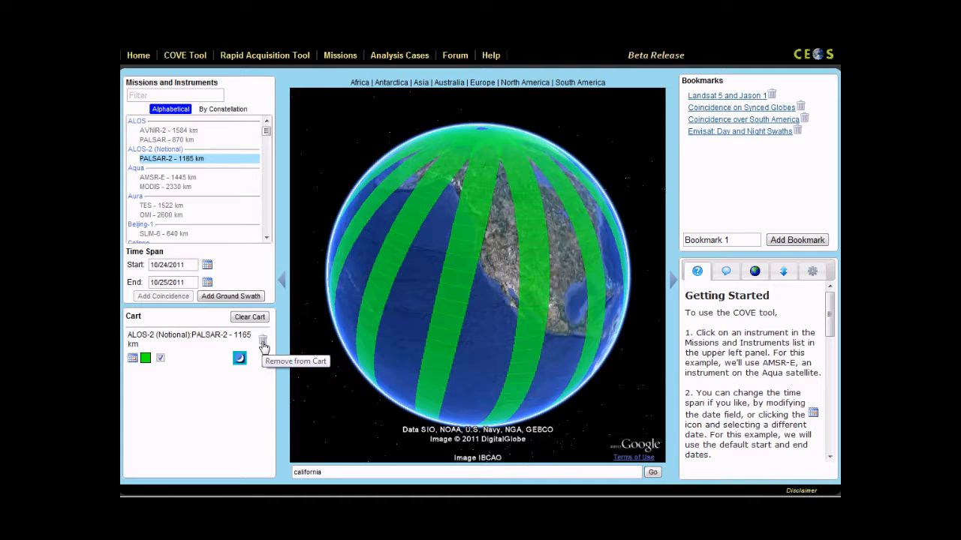
Remove PALSAR-2 from the cart and scroll through the instrument list.
click(262, 340)
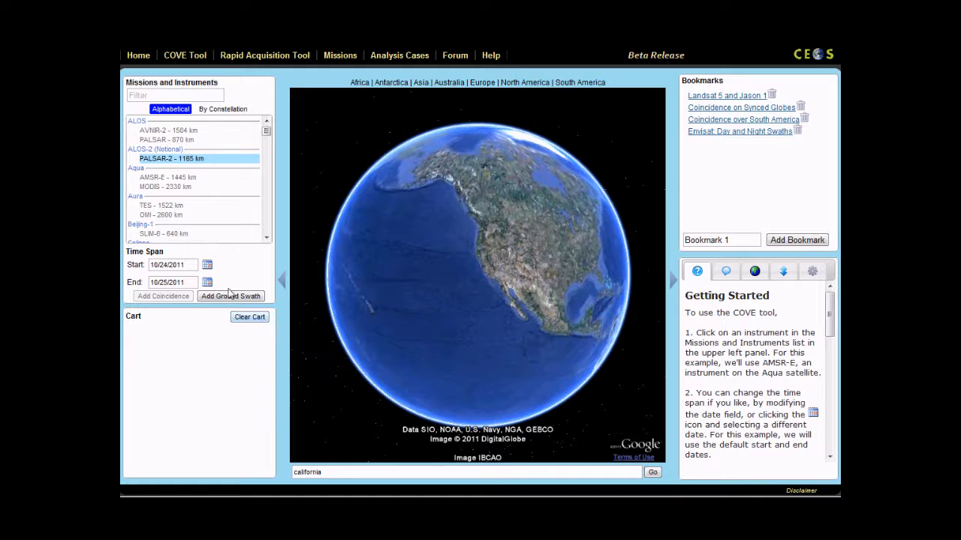
scroll(down, 3)
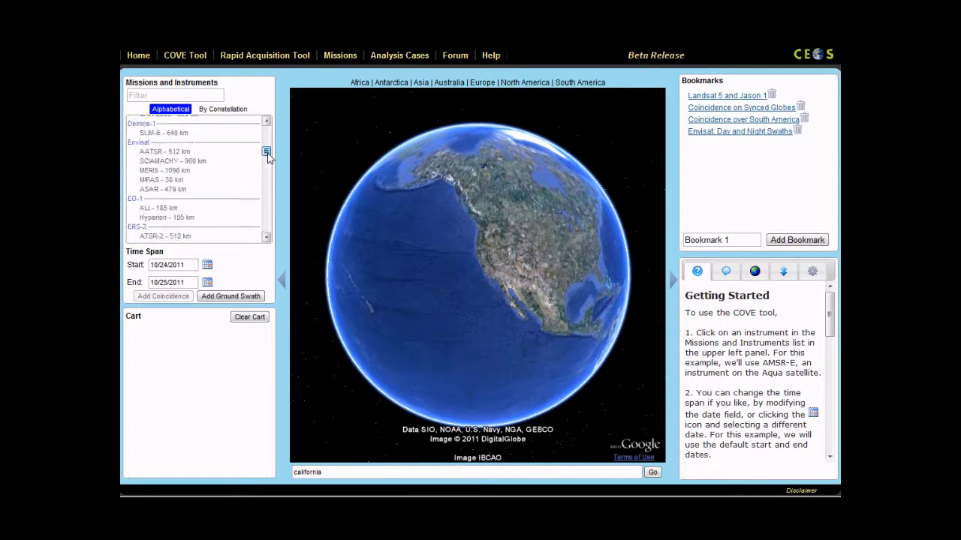
scroll(down, 3)
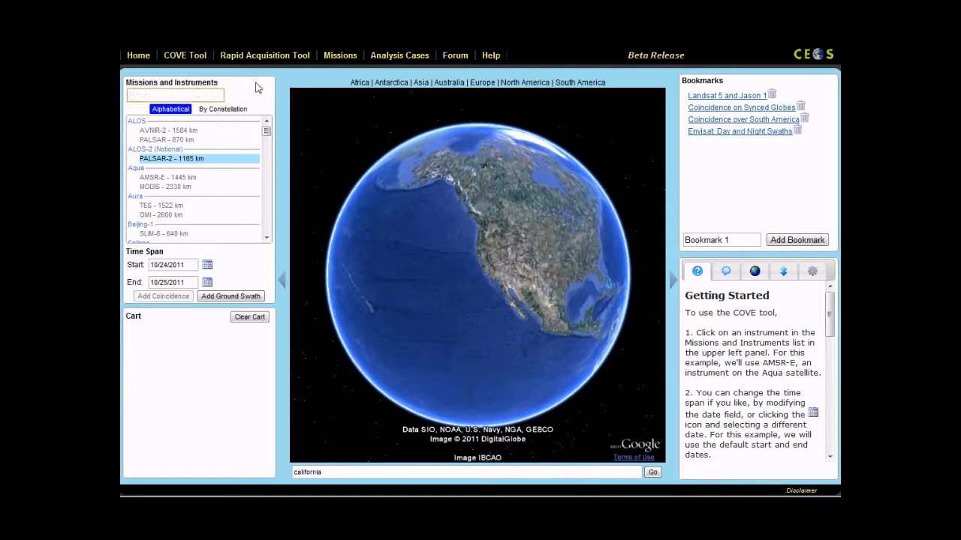
Add a CSM 1 SAR-2000 and CBERS-2 HRCCD coincidence to the cart and review its entry.
text(csm)
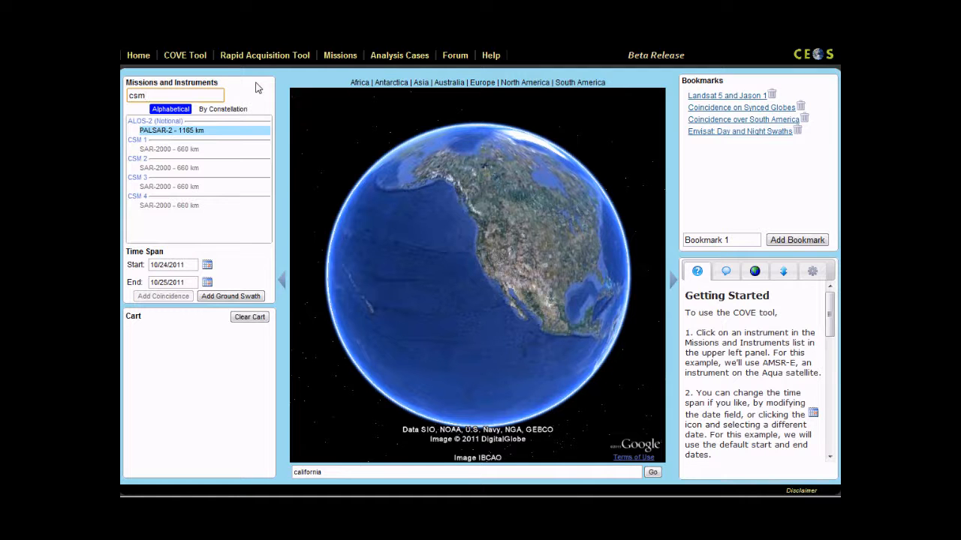
text(cbers)
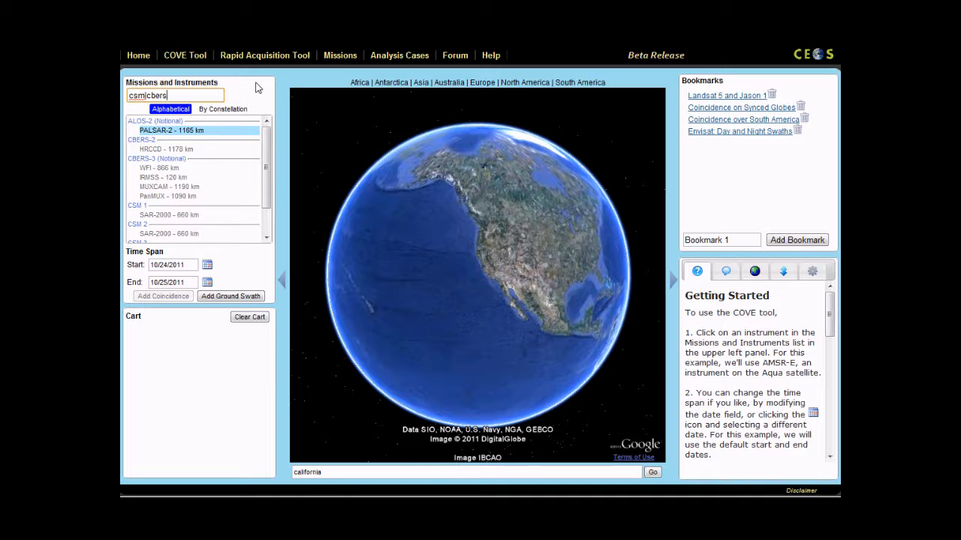
click(166, 149)
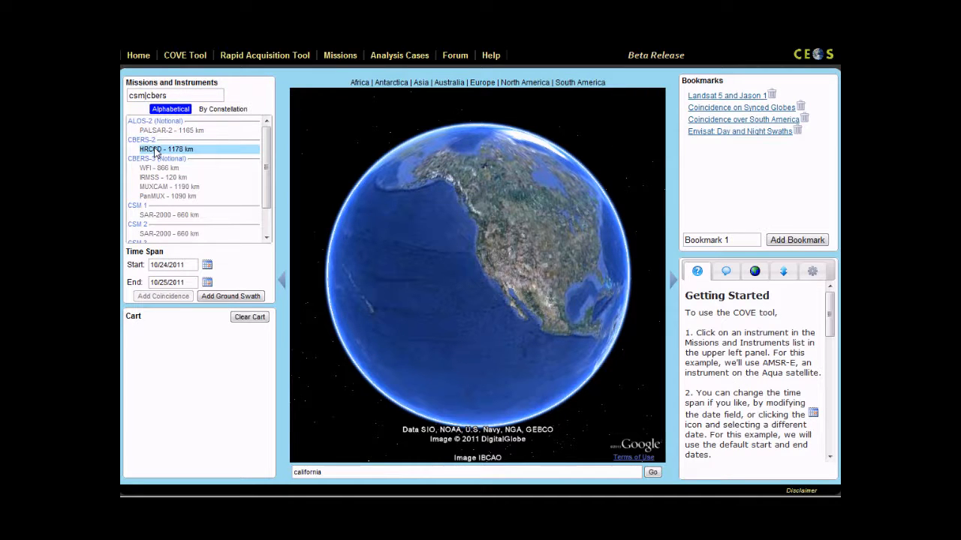
click(168, 214)
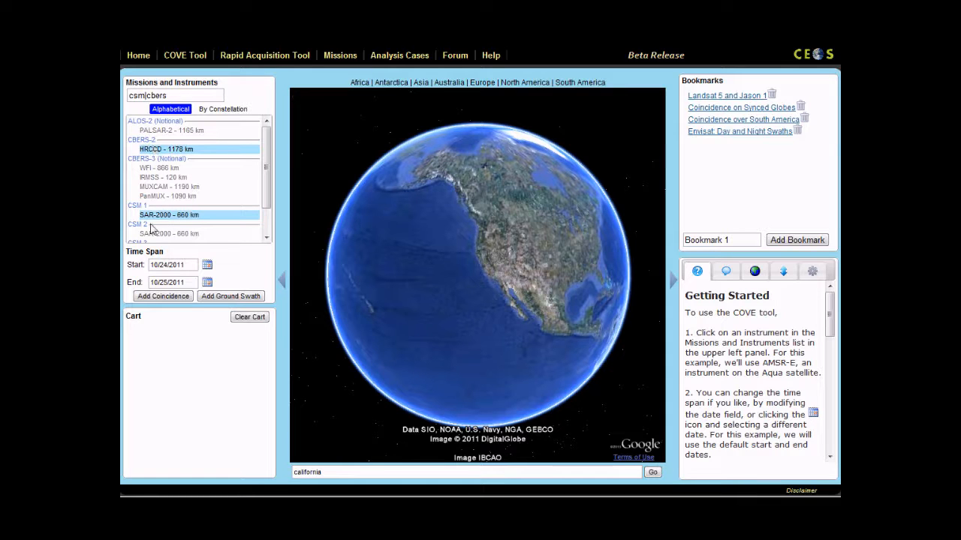
click(162, 296)
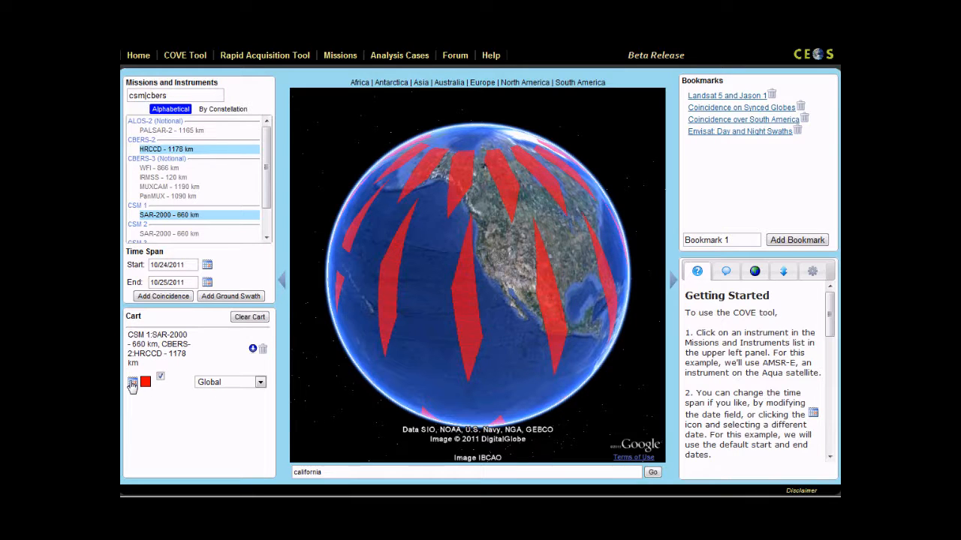
click(132, 381)
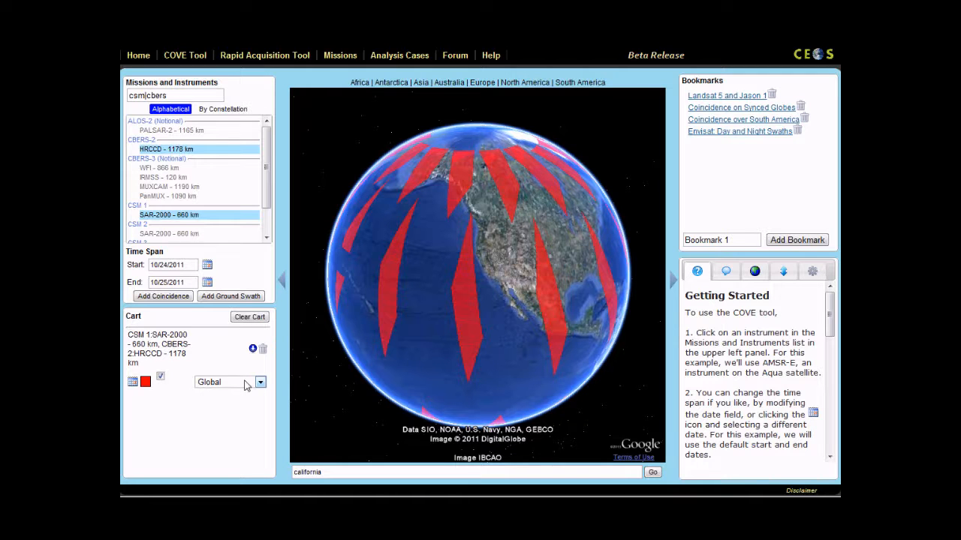
Set the coincidence region to South America and turn the globe to face it.
click(260, 382)
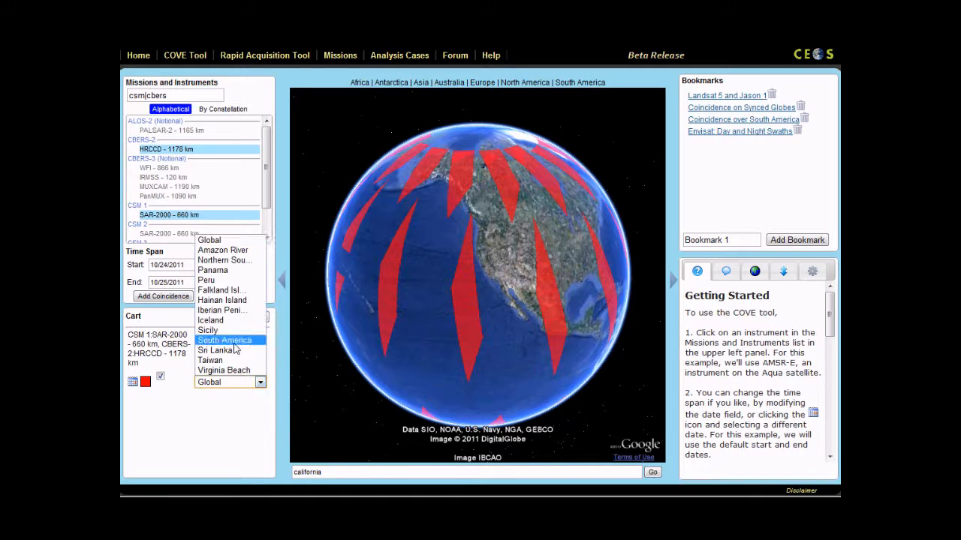
click(223, 340)
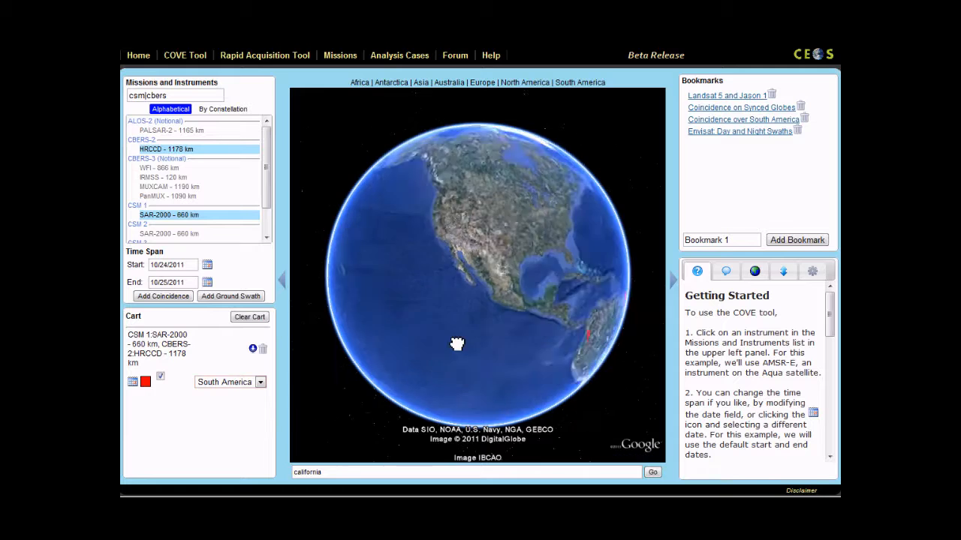
drag(457, 344, 569, 316)
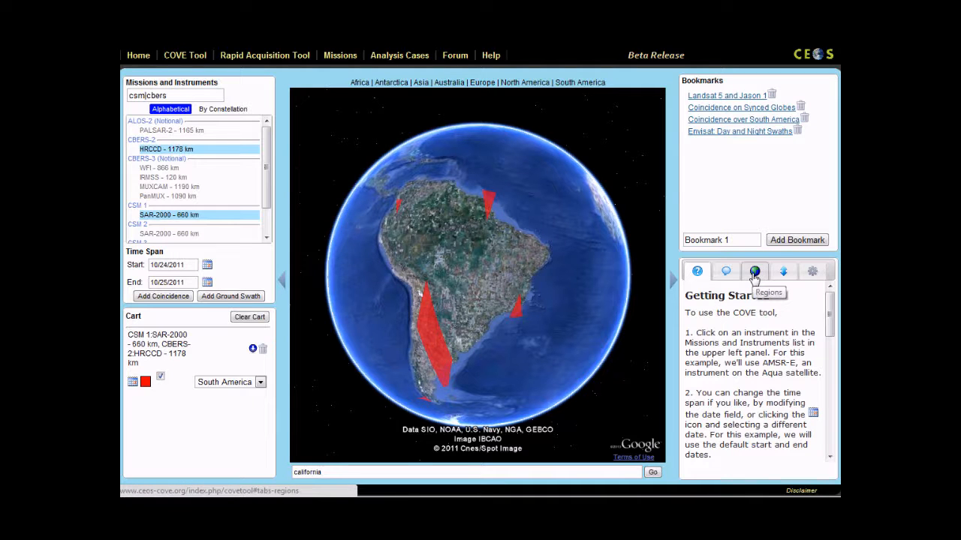
Open the saved Regions list and briefly preview the Iberian Peninsula region.
click(754, 271)
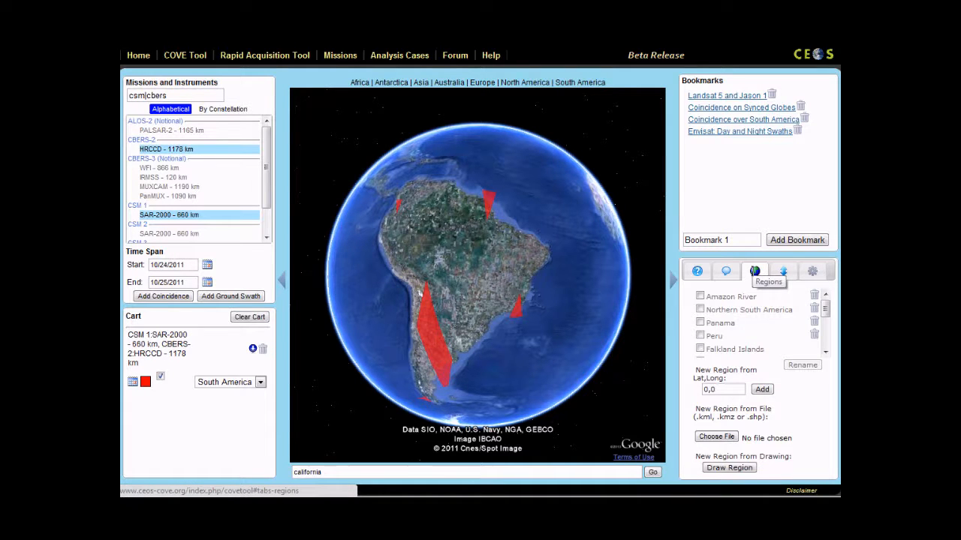
scroll(down, 3)
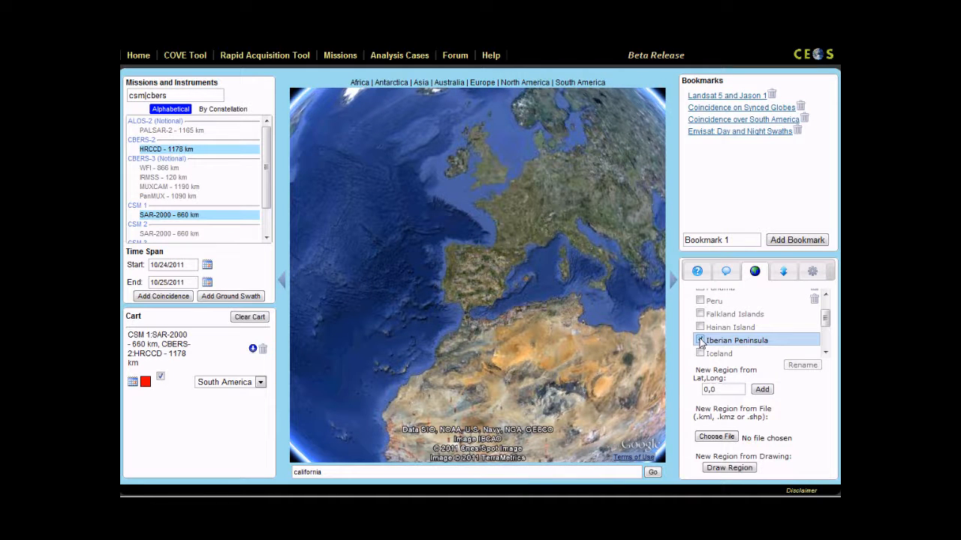
click(699, 341)
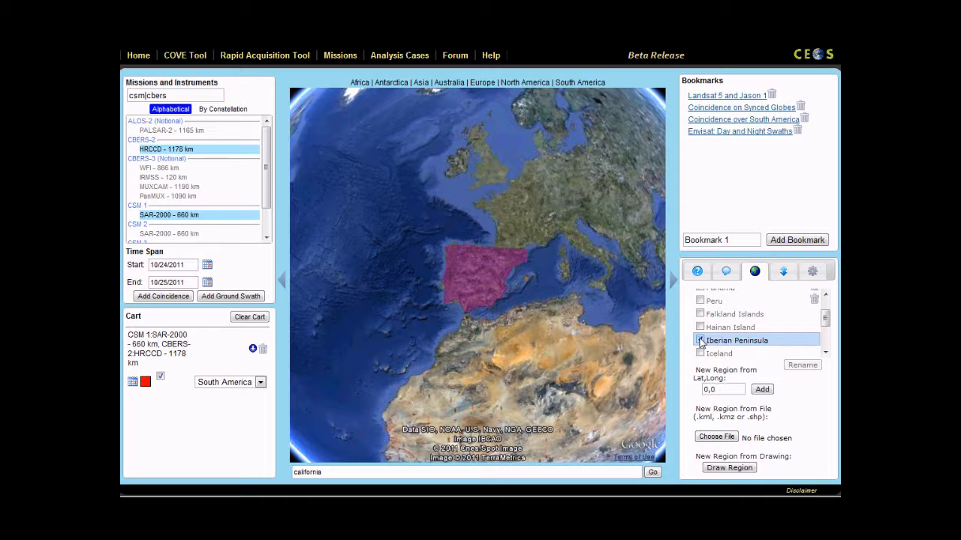
click(699, 340)
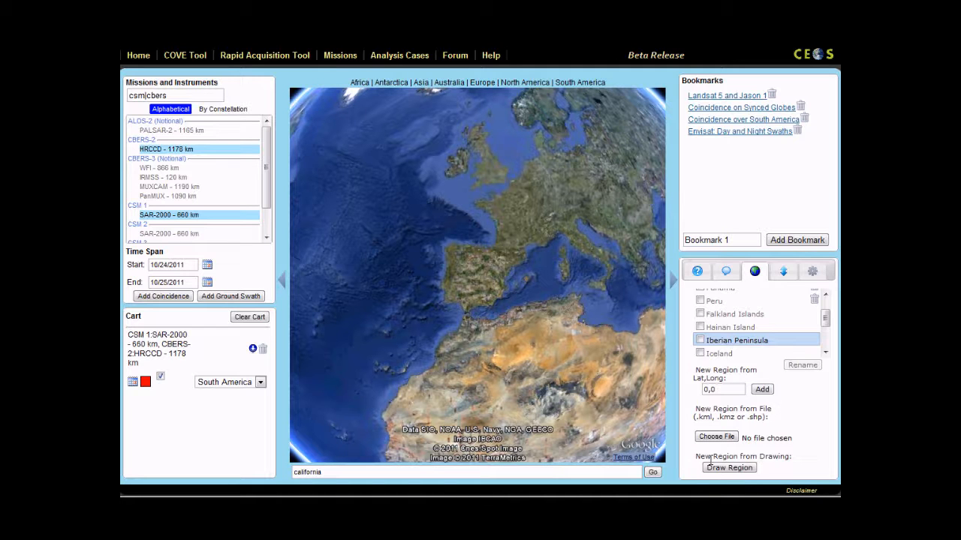
Draw and save a custom France region, then toggle its display on and off.
click(729, 466)
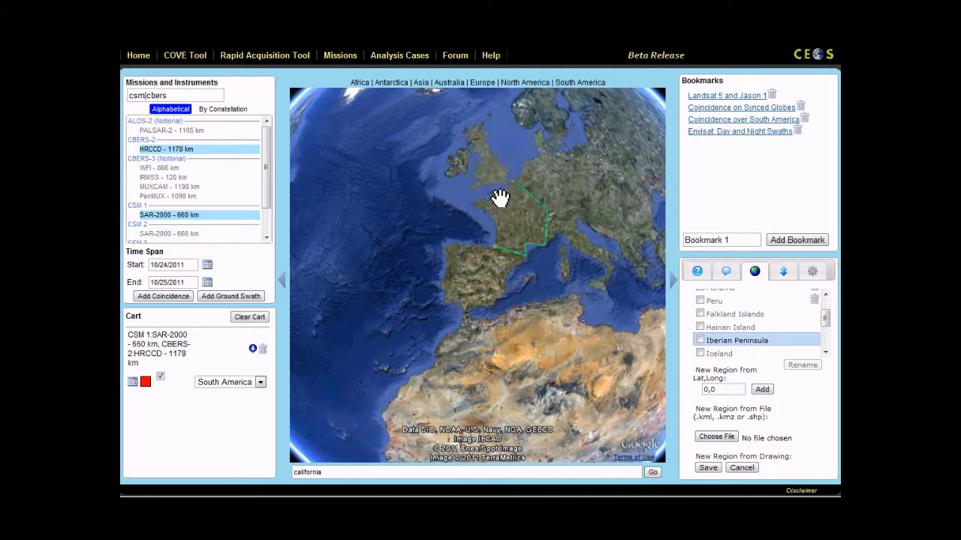
drag(501, 197, 658, 333)
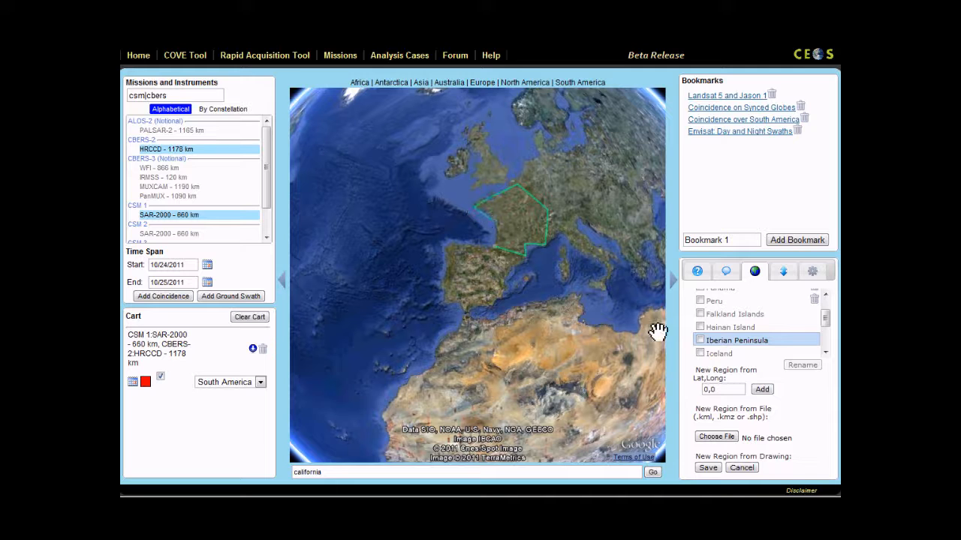
click(707, 468)
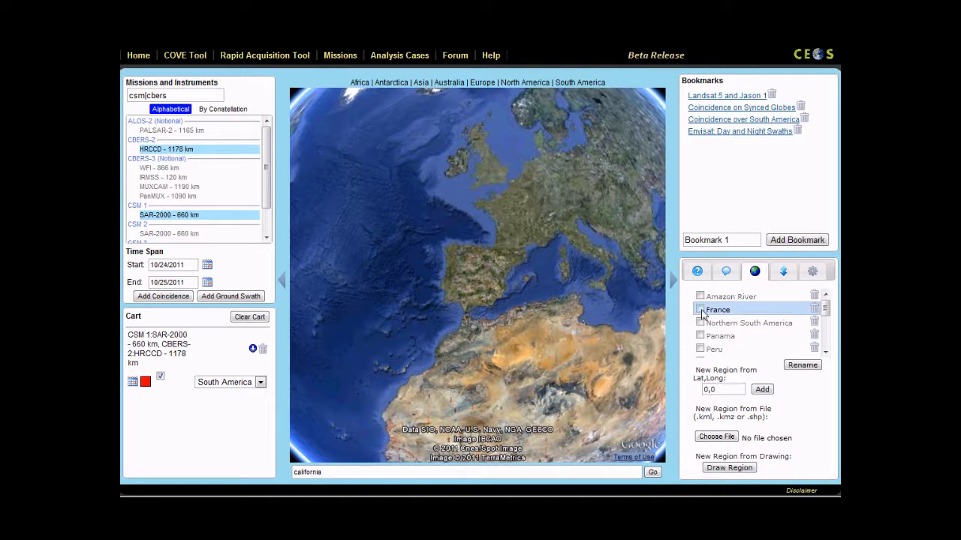
click(700, 310)
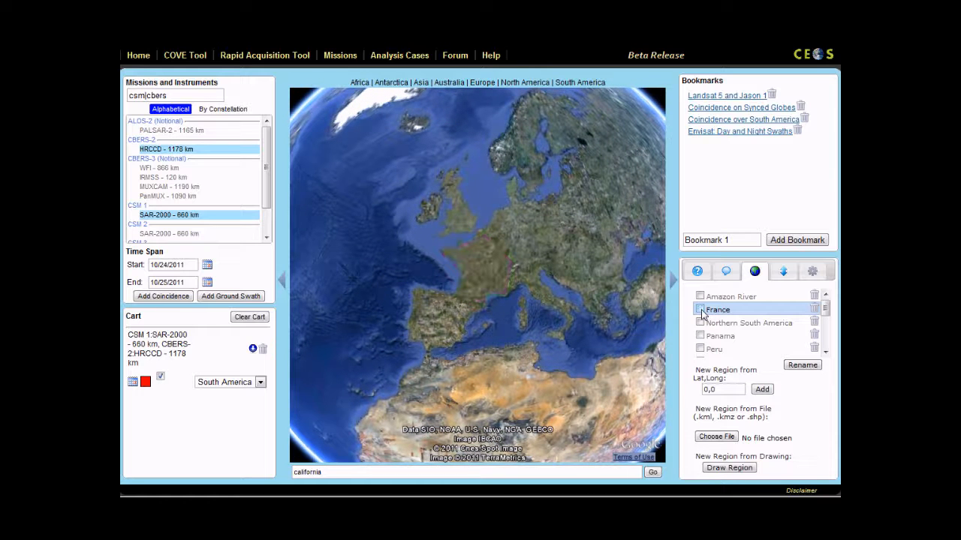
click(580, 83)
text(CSM & CBERS)
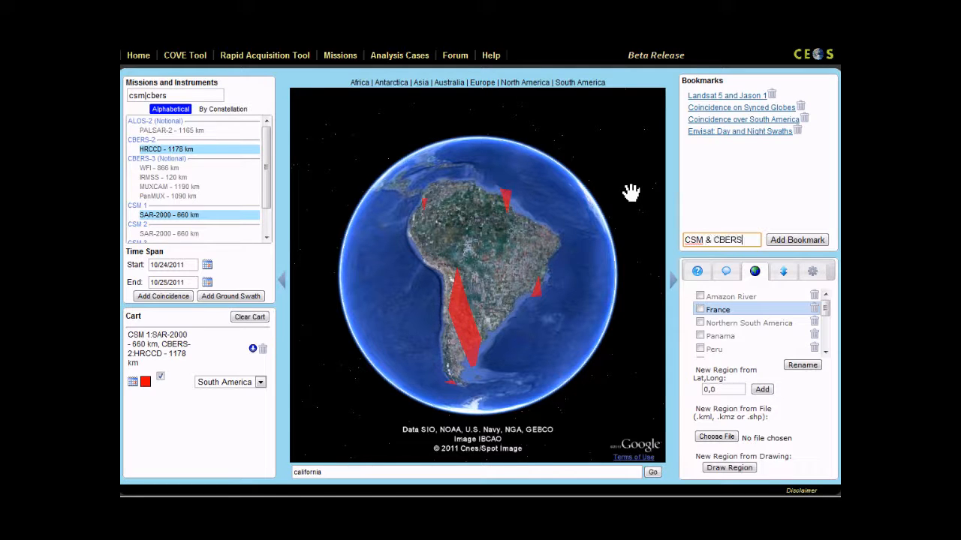
Save the current South America view as bookmark 'CSM & CBERS'.
click(796, 240)
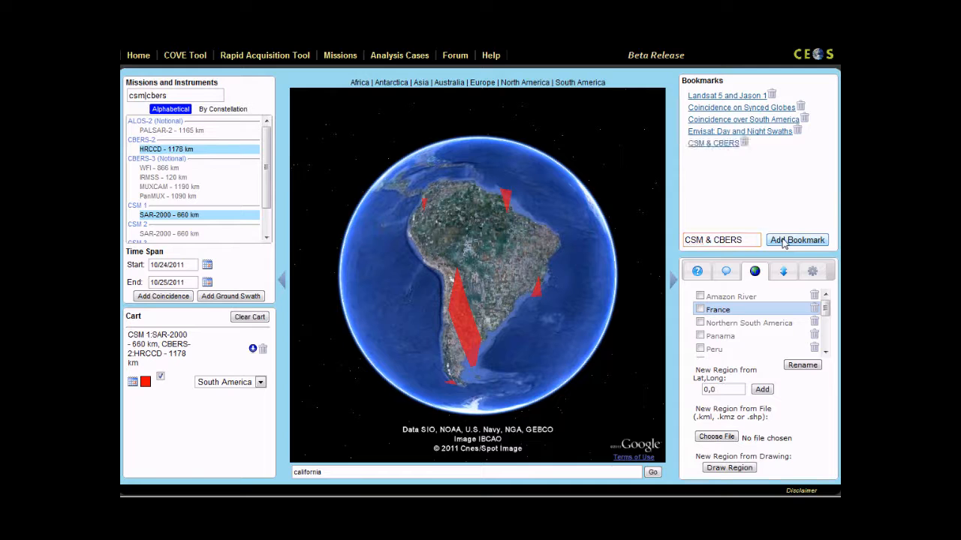
click(797, 240)
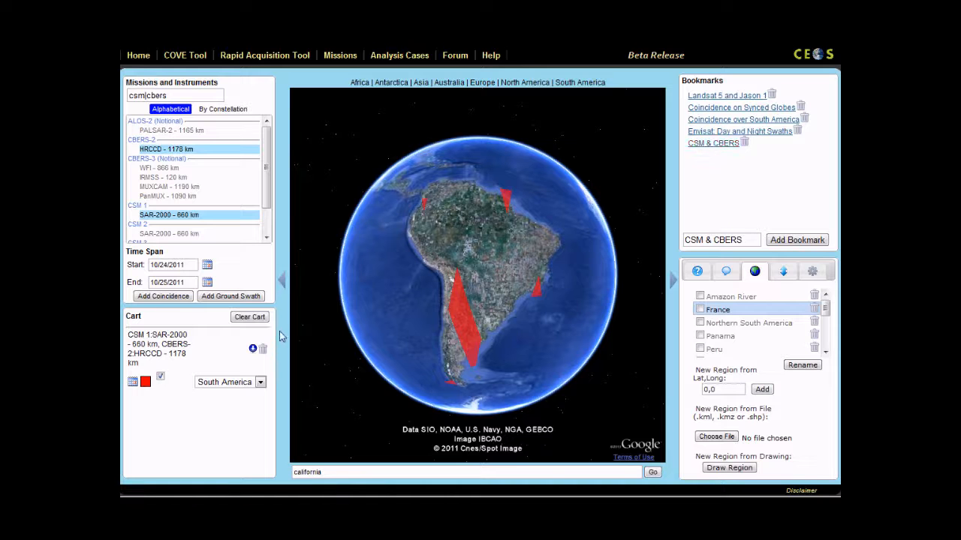
click(250, 316)
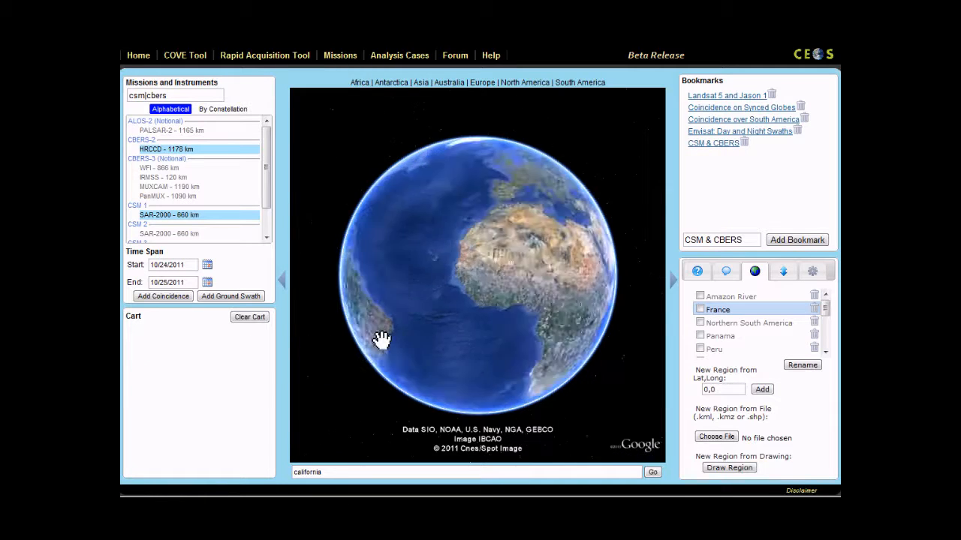
drag(383, 337, 559, 229)
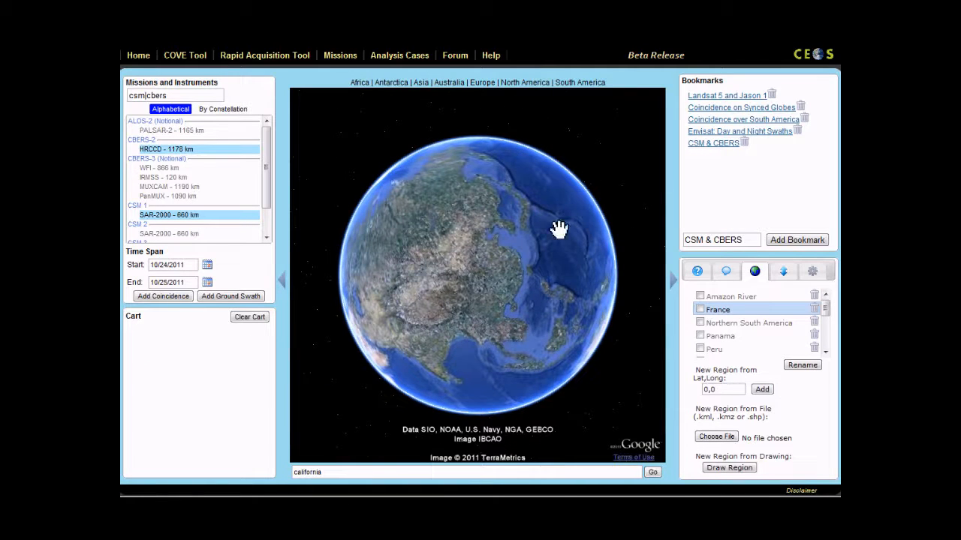
click(713, 142)
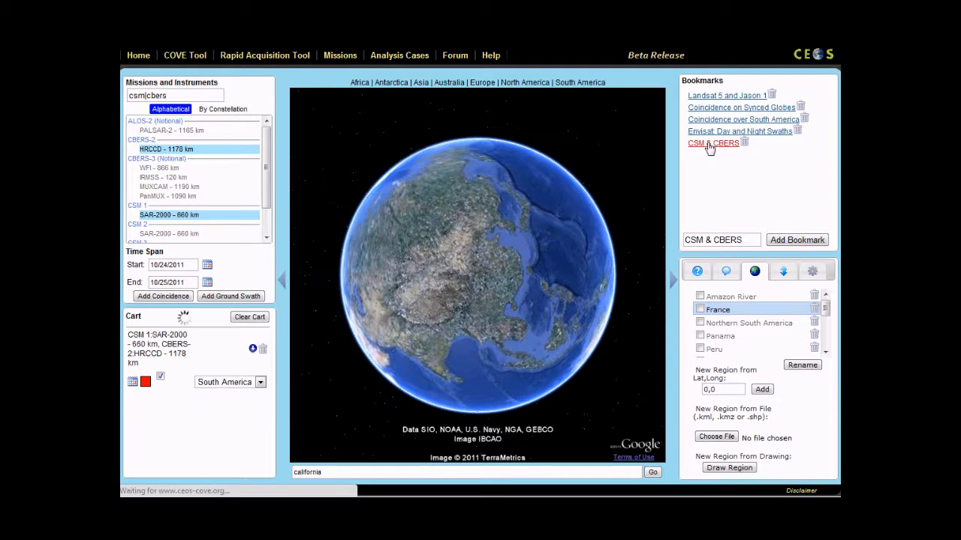
click(711, 142)
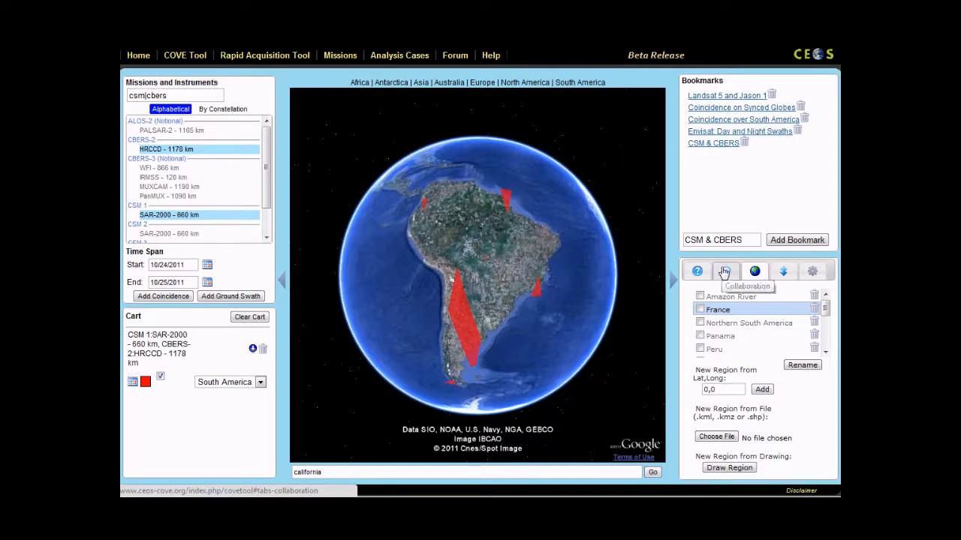
View the Collaboration session options, then switch to the Load/Save options.
click(726, 271)
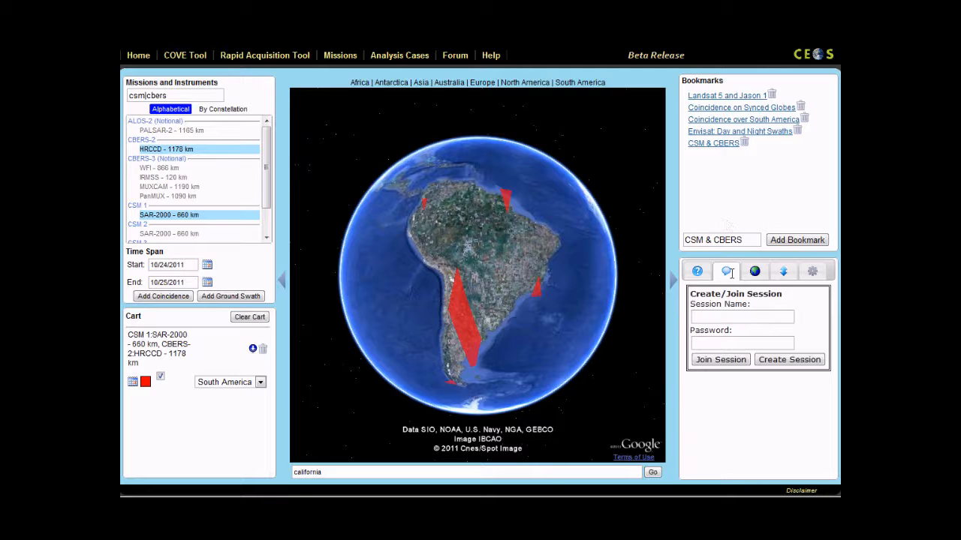
click(742, 316)
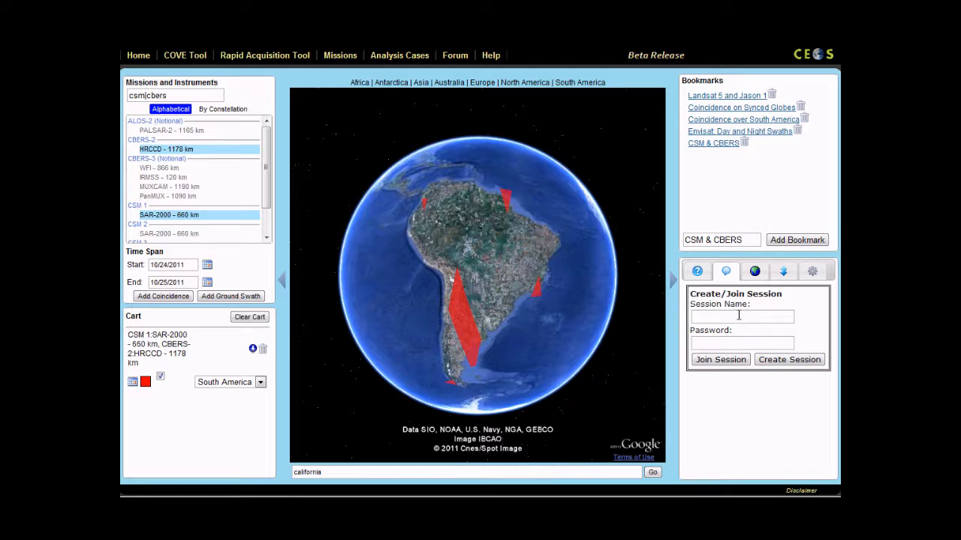
click(783, 271)
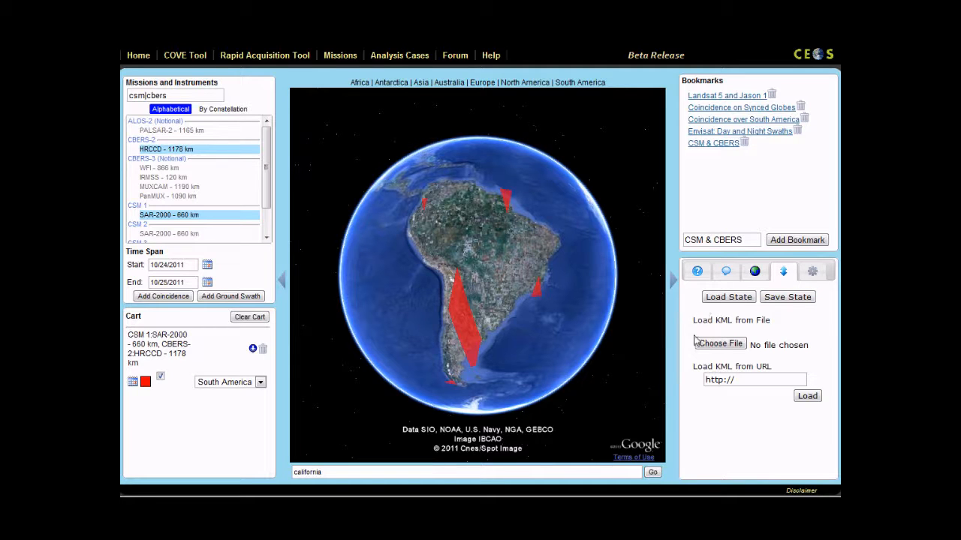
Turn on the Grid display option in Settings to overlay latitude/longitude lines with the Equator and tropics.
click(811, 271)
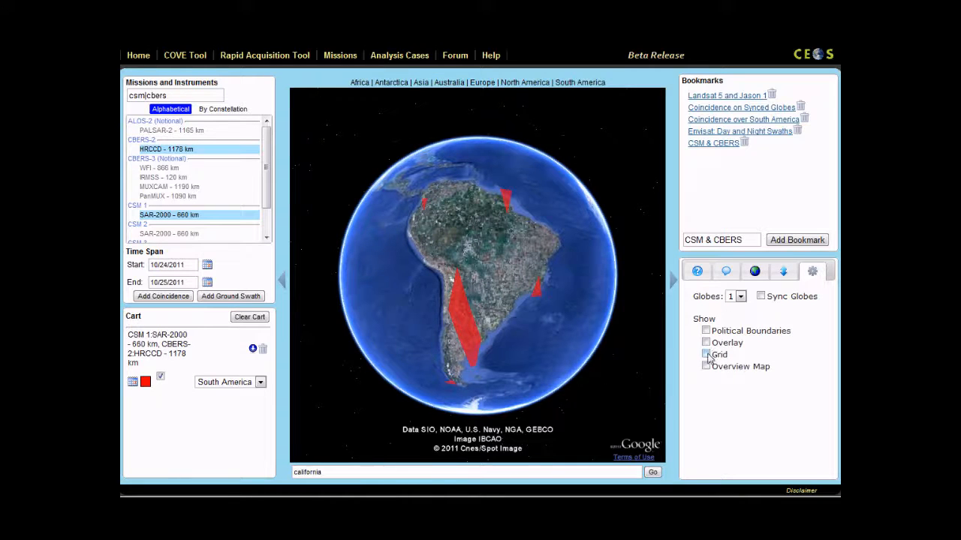
click(705, 354)
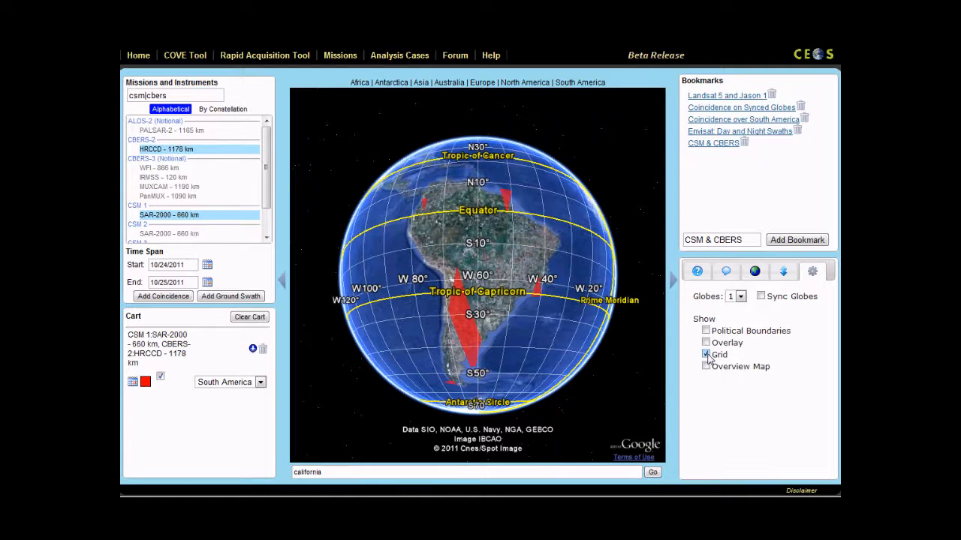